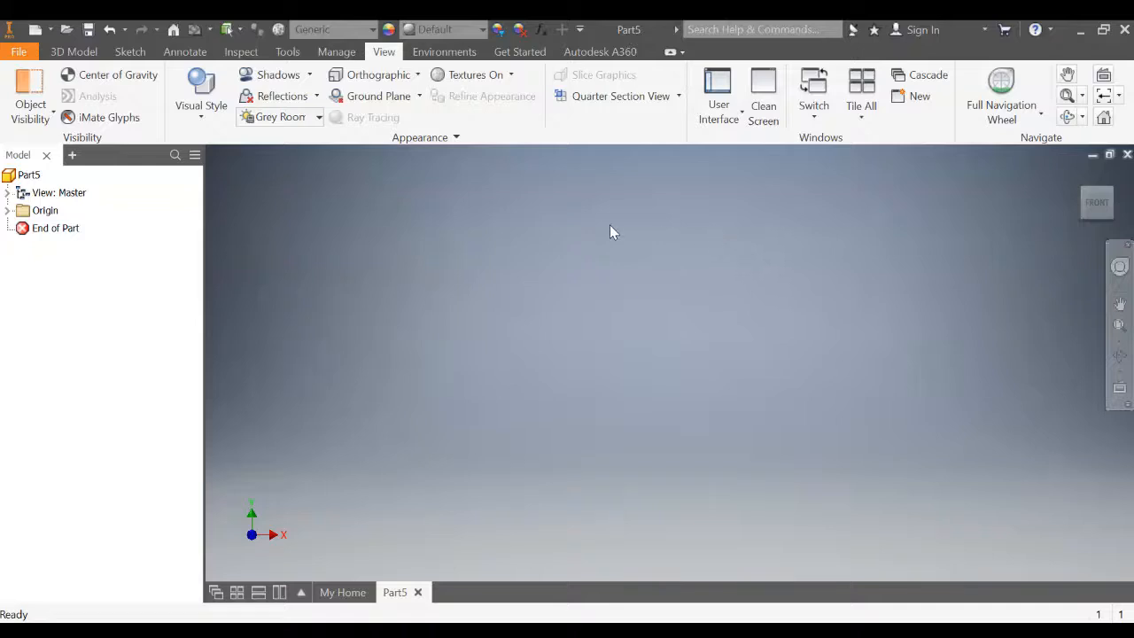
Switch the ribbon to the 3D Model commands for the empty Part5.
click(74, 52)
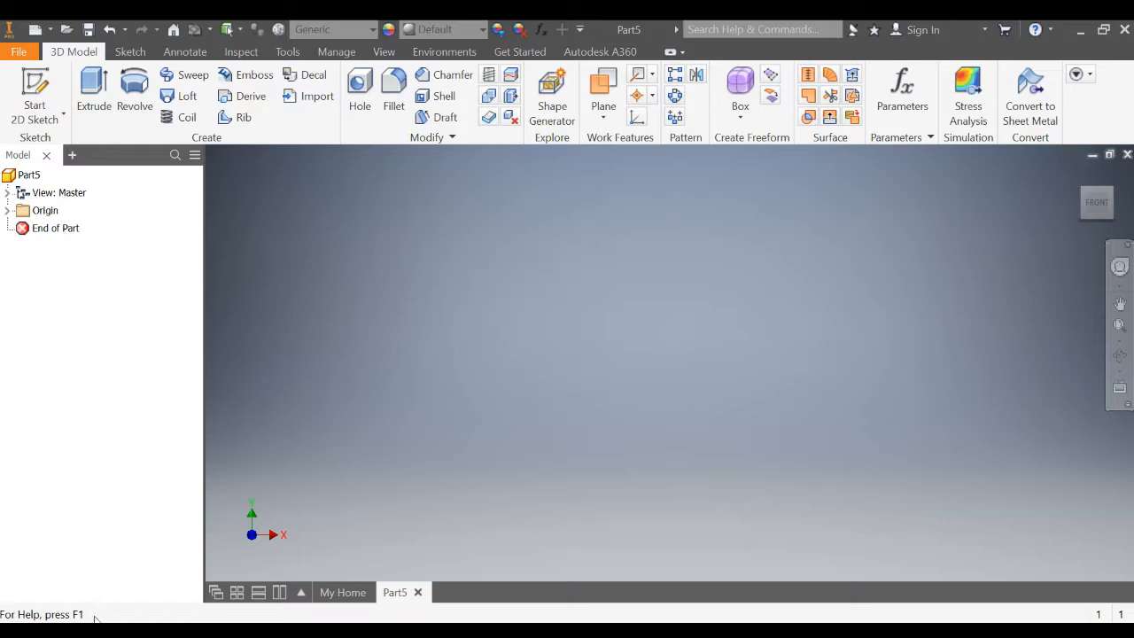
mouse_move(108, 466)
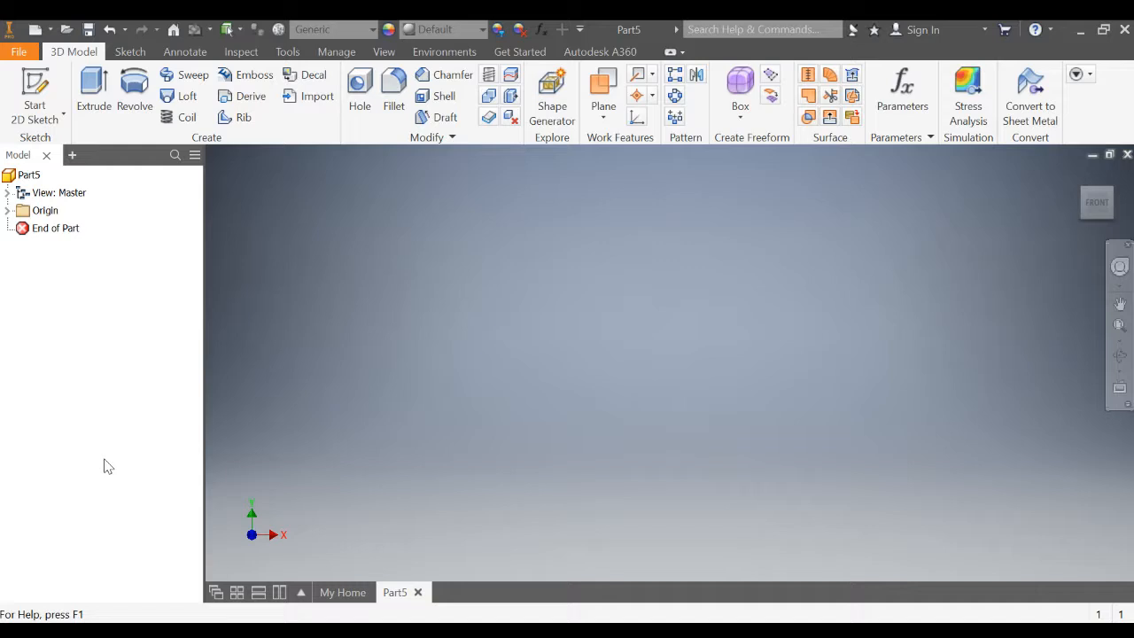
mouse_move(138, 450)
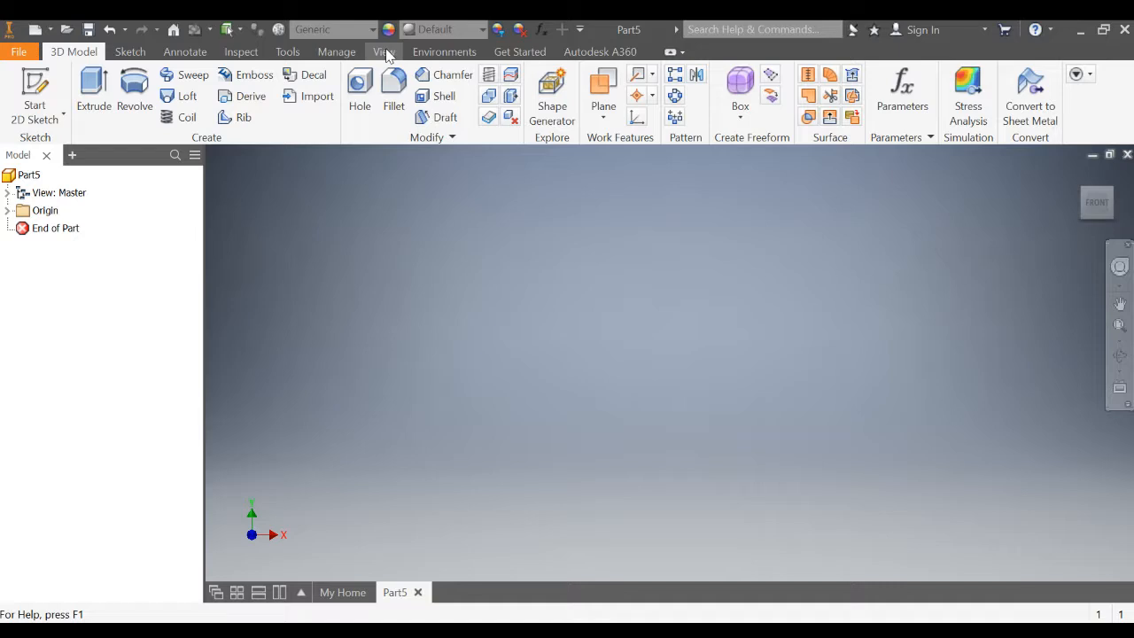
Switch the ribbon back to the View commands.
click(383, 51)
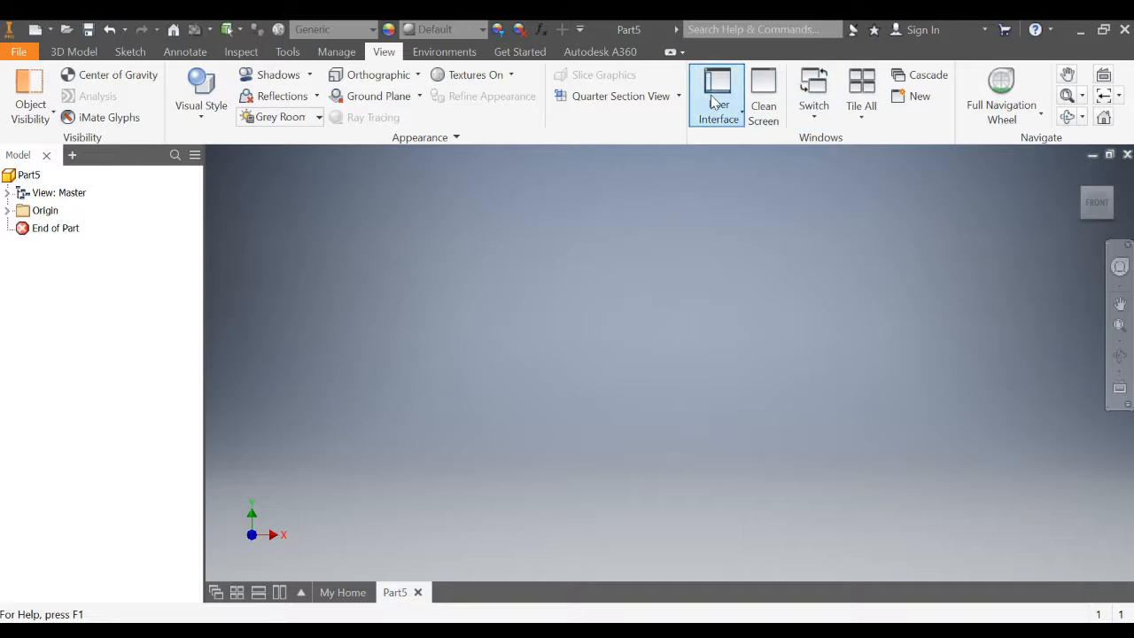
mouse_move(717, 85)
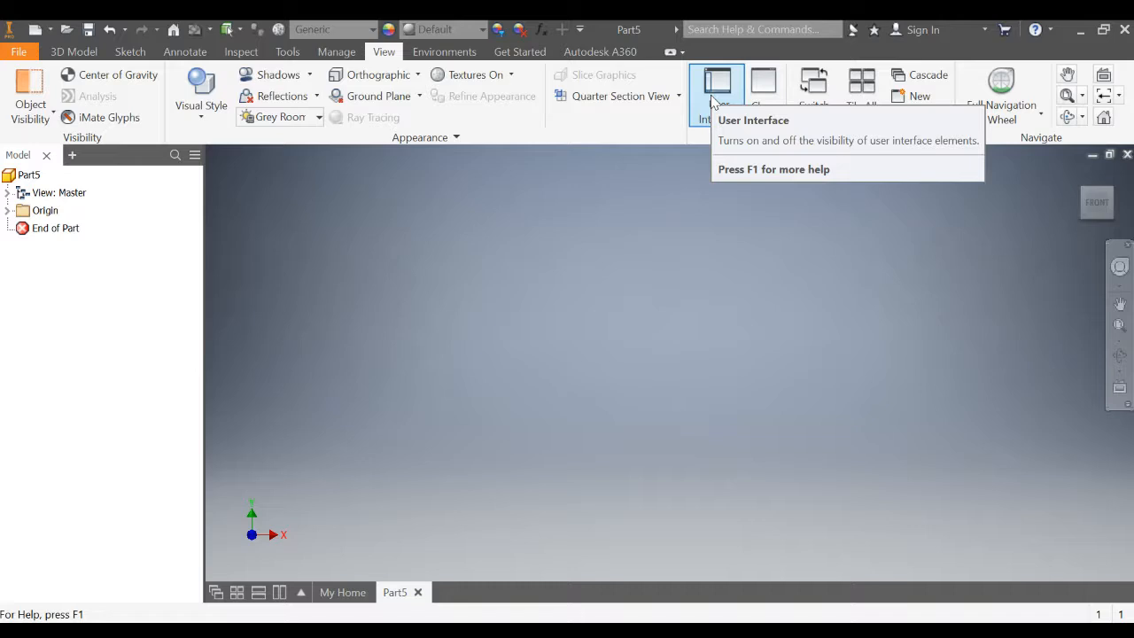
From the User Interface list, toggle the ViewCube off and back on.
click(718, 88)
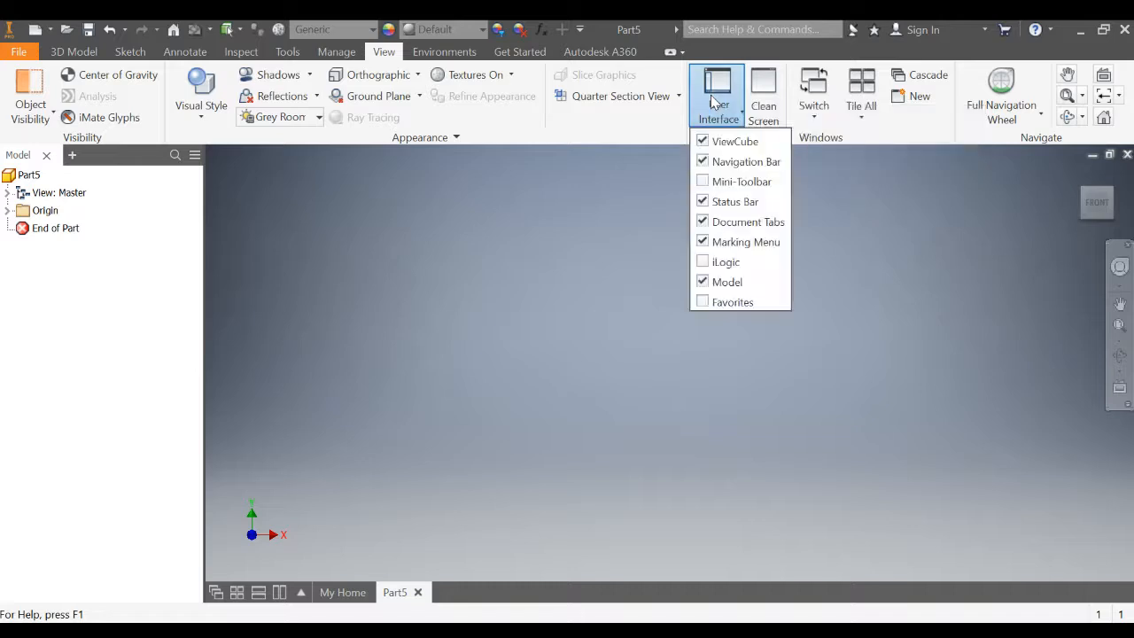
mouse_move(734, 142)
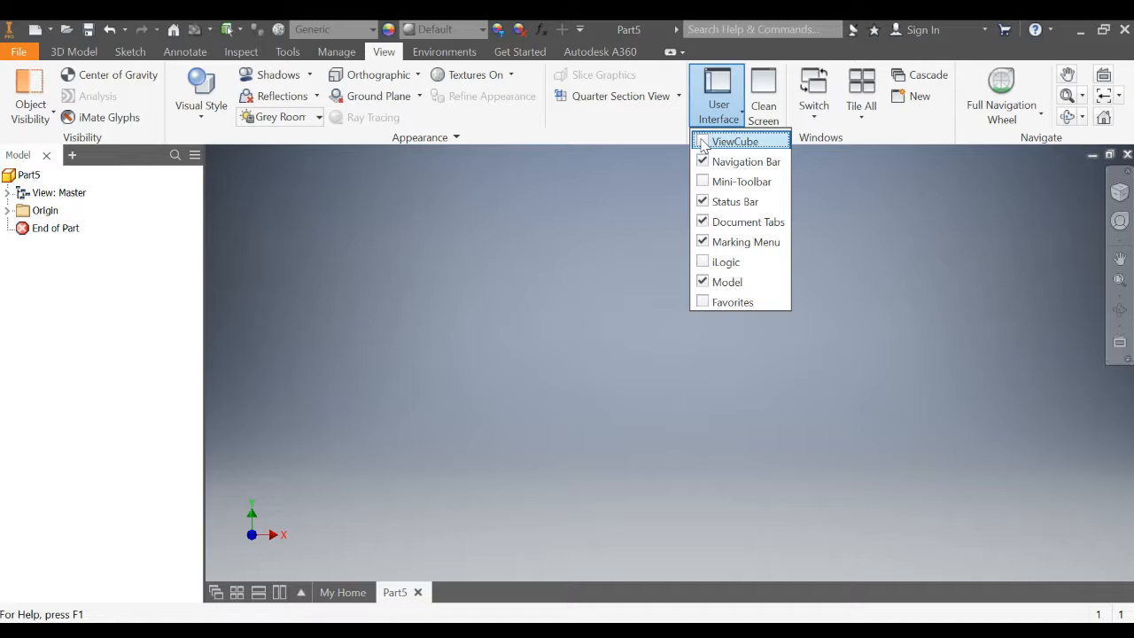
click(701, 142)
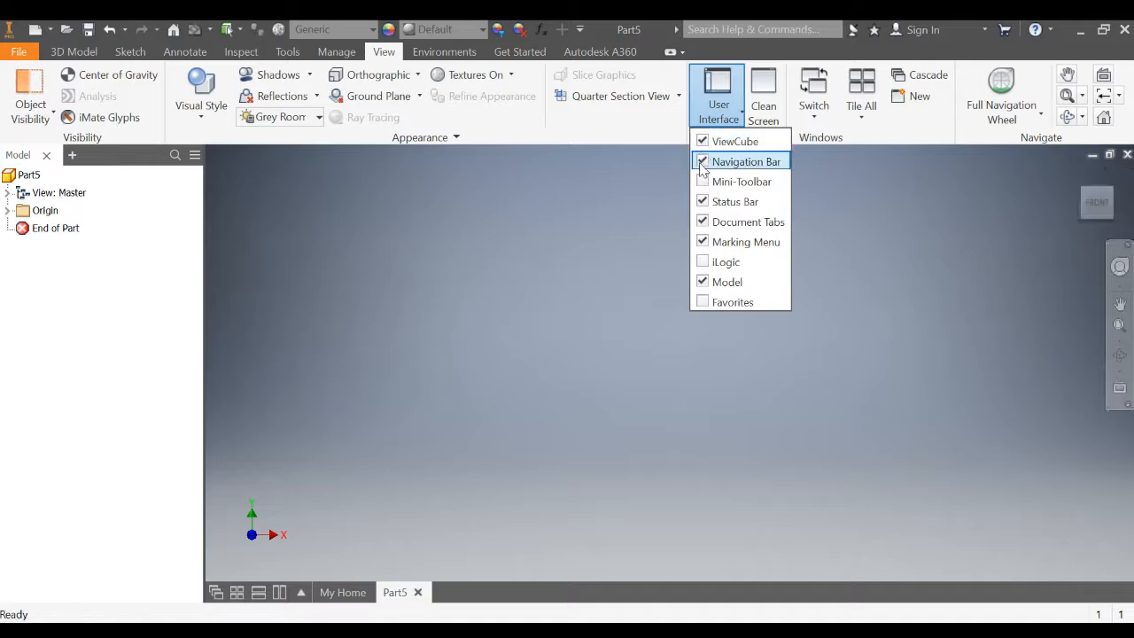